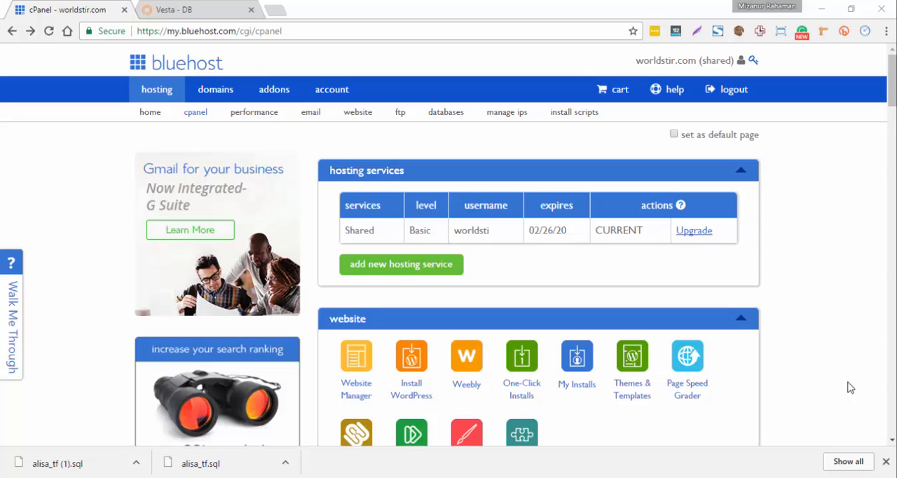
mouse_move(829, 378)
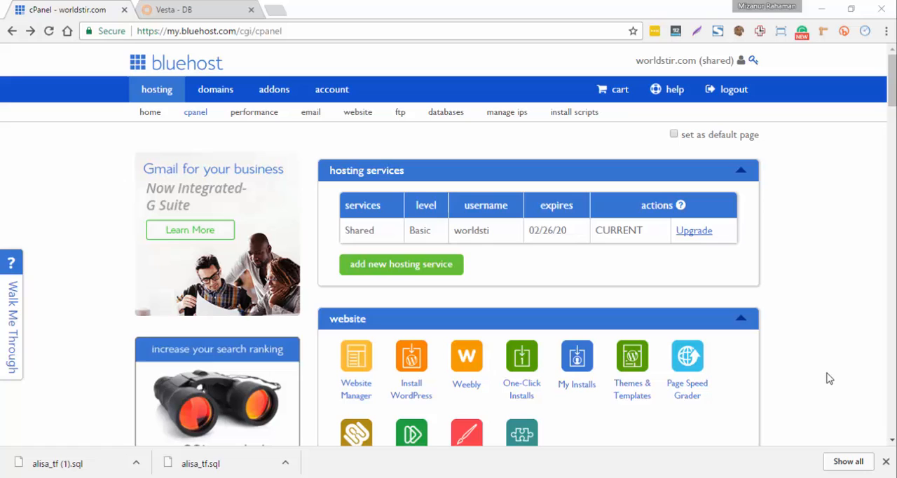
mouse_move(423, 121)
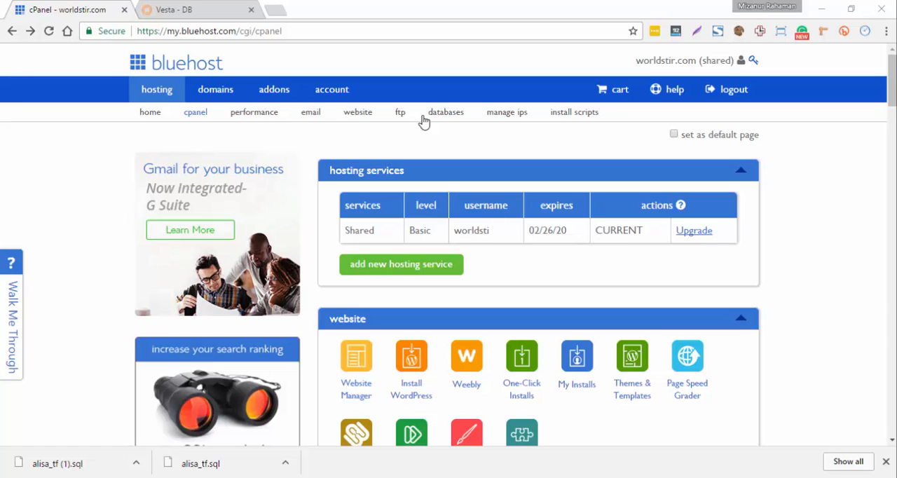
Open the Databases section from the cPanel hosting dashboard
click(446, 113)
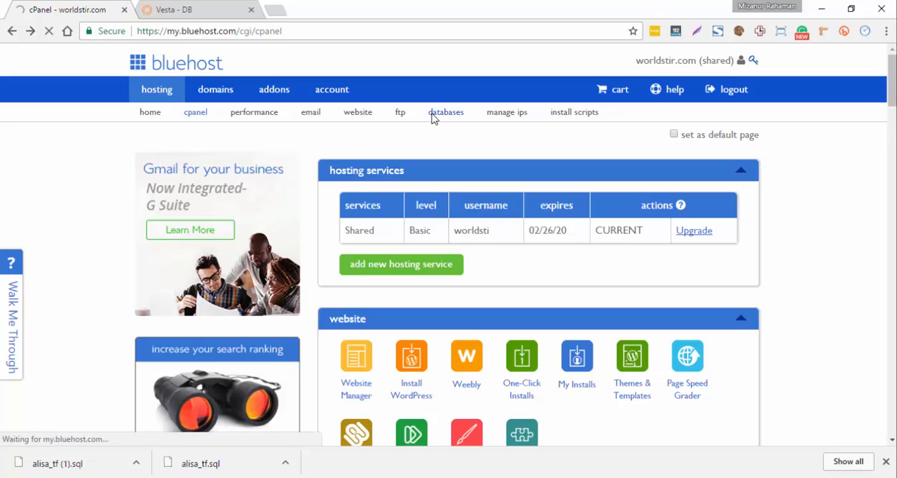
On MySQL Databases, enter 'tf' as the new database name and submit creation
click(446, 112)
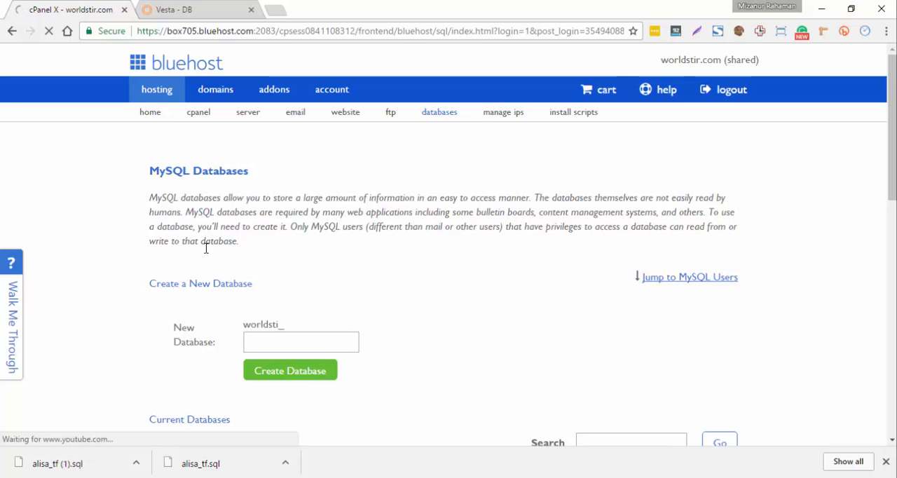
scroll(down, 3)
text(t)
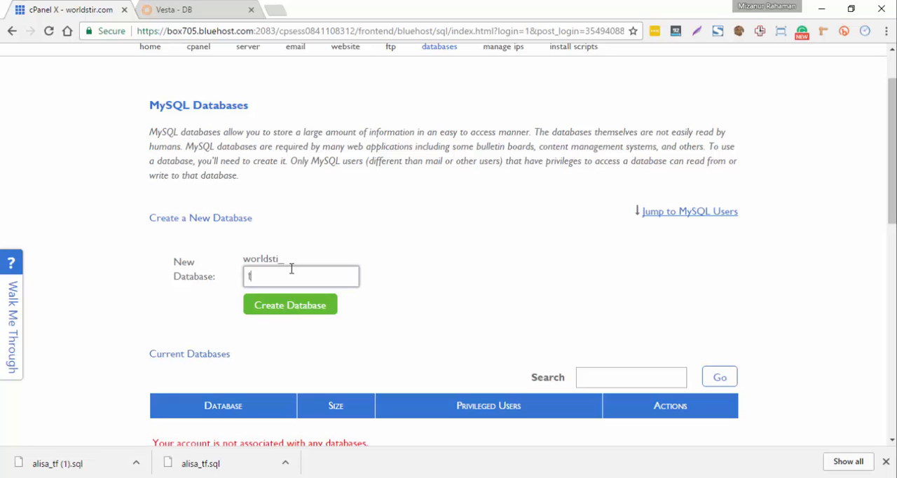
text(f)
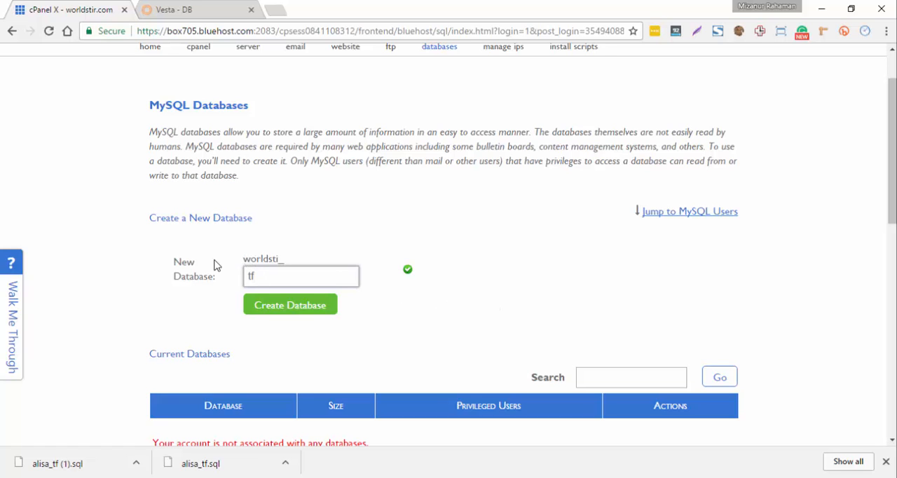
mouse_move(284, 262)
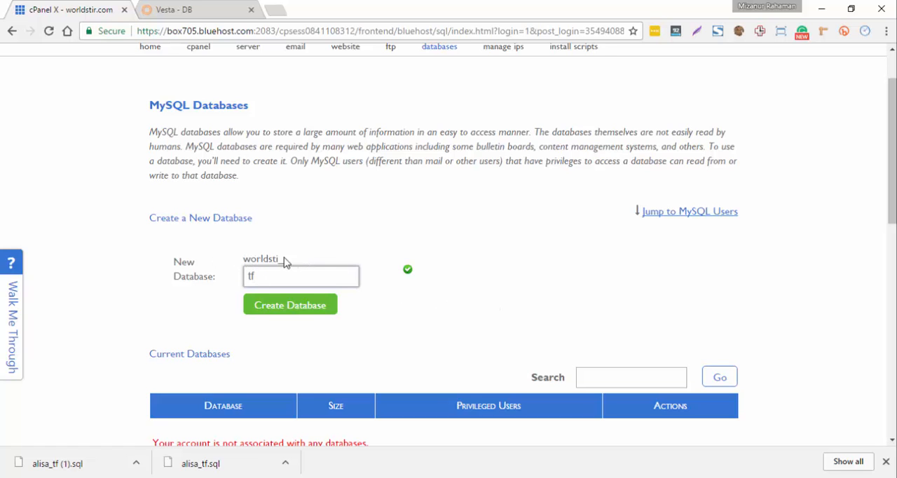
mouse_move(283, 258)
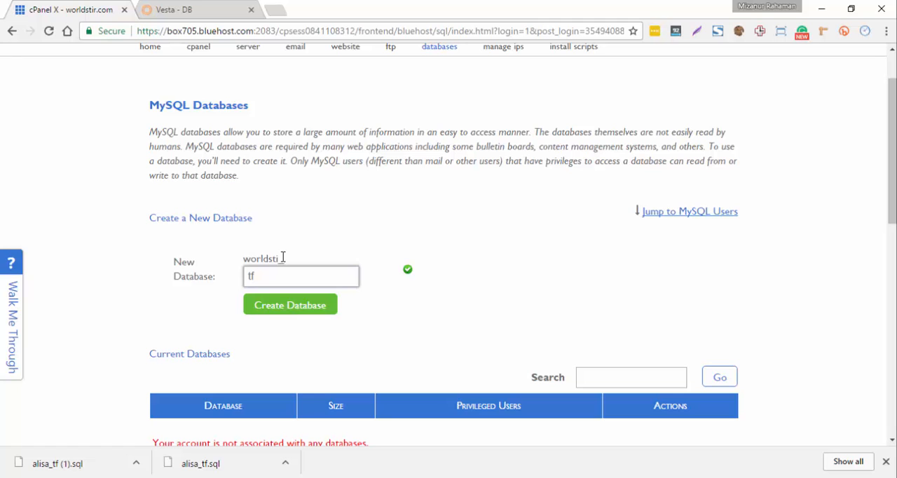
mouse_move(362, 248)
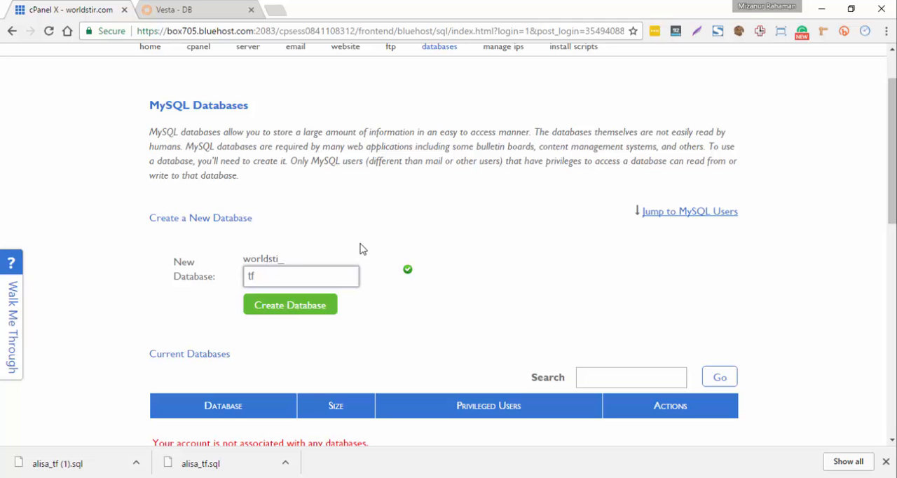
scroll(down, 3)
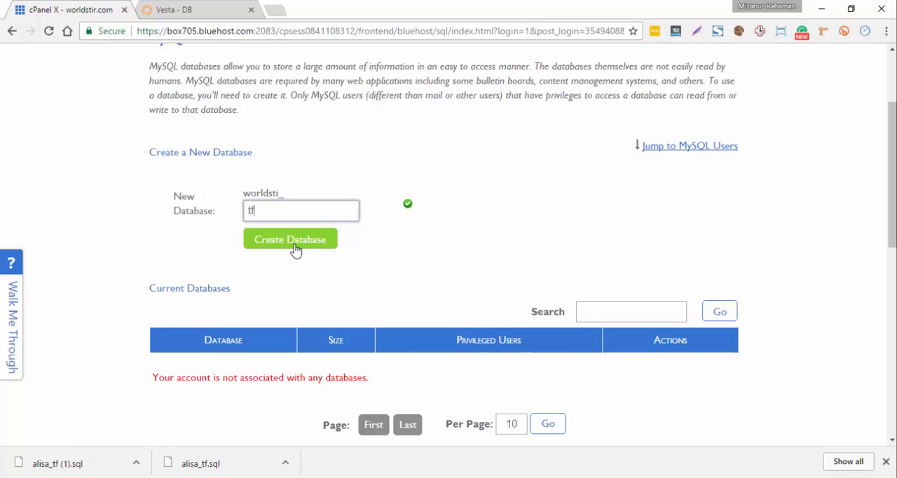
click(289, 239)
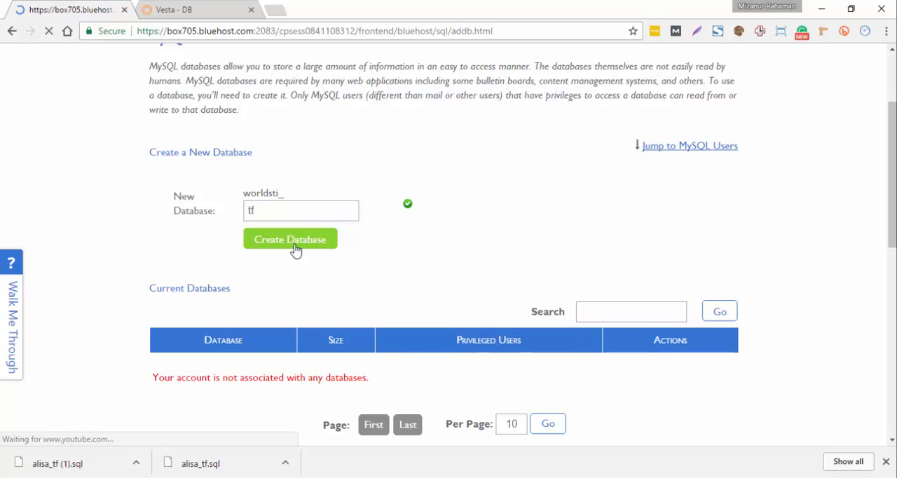
Go back from the confirmation and scroll to Current Databases showing worldsti_tf at 0.00 MB
click(290, 239)
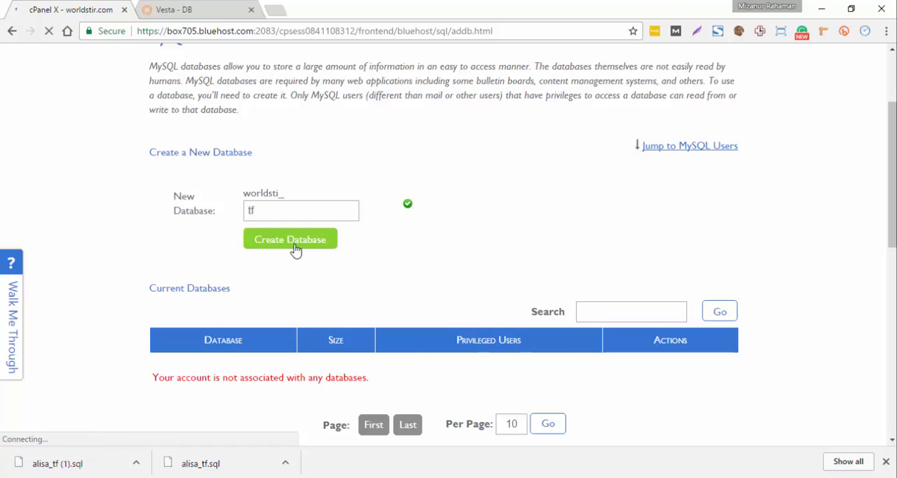
click(290, 239)
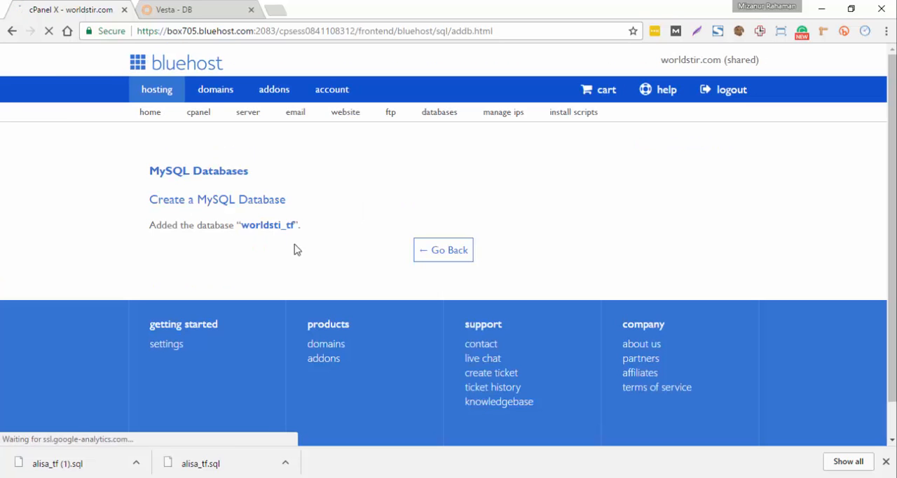
click(443, 250)
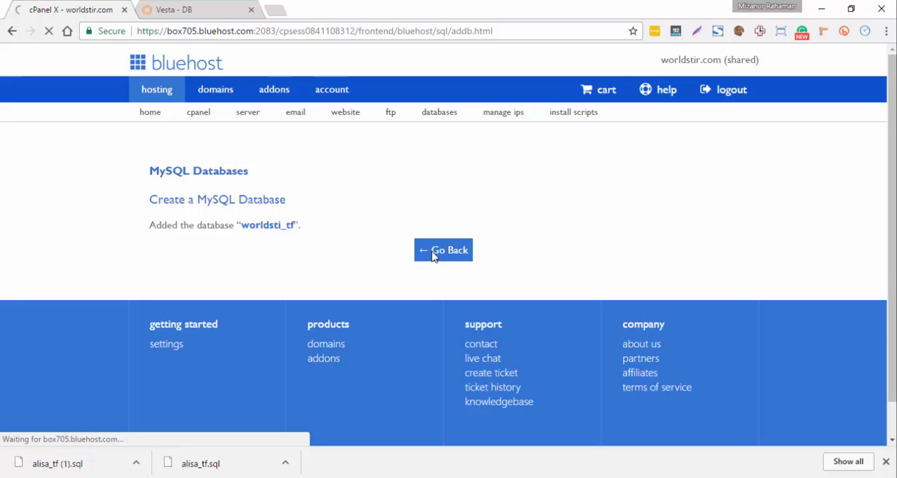
click(443, 250)
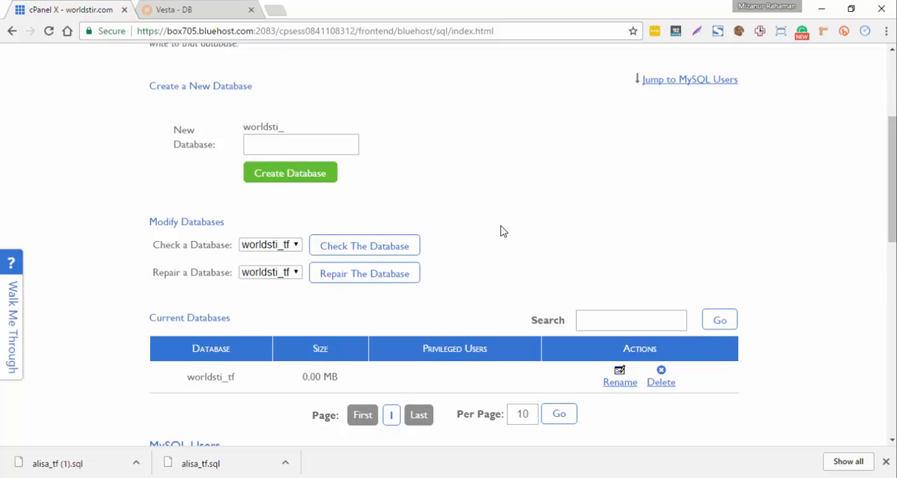
scroll(down, 3)
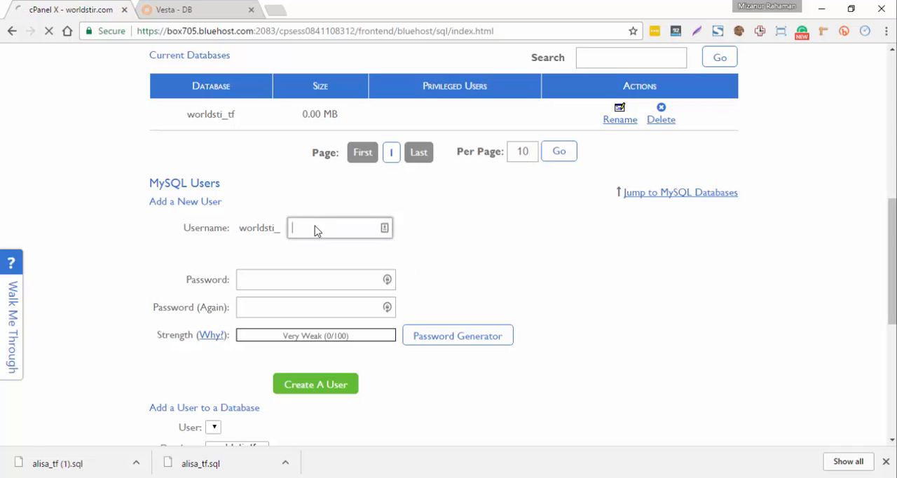
Fill Add a New User with username 'tf' and a matching Very Strong password
text(tf)
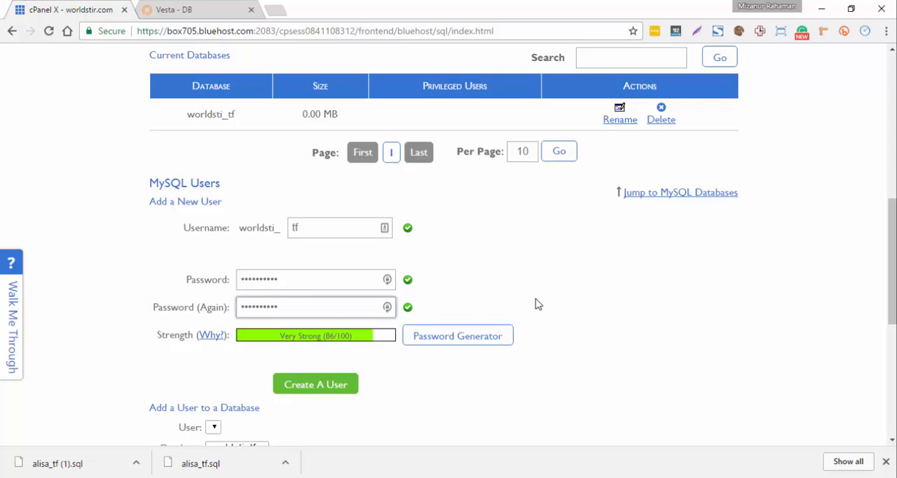
mouse_move(537, 302)
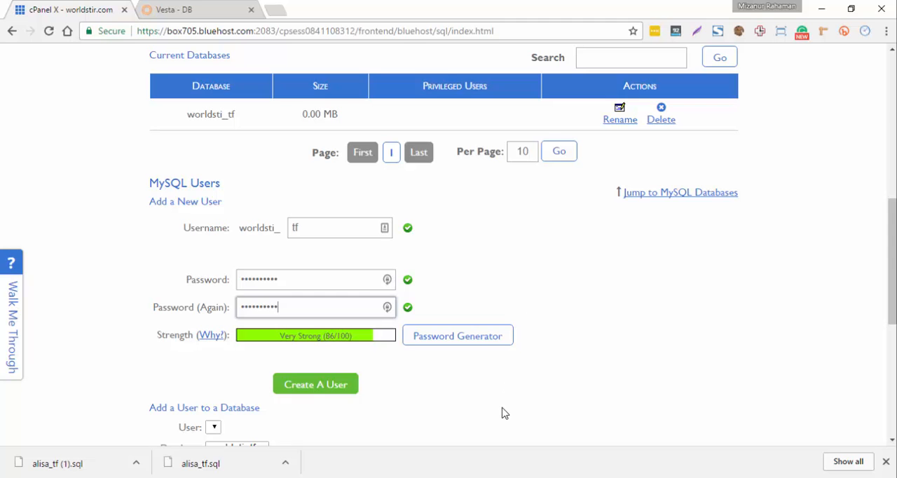
mouse_move(448, 410)
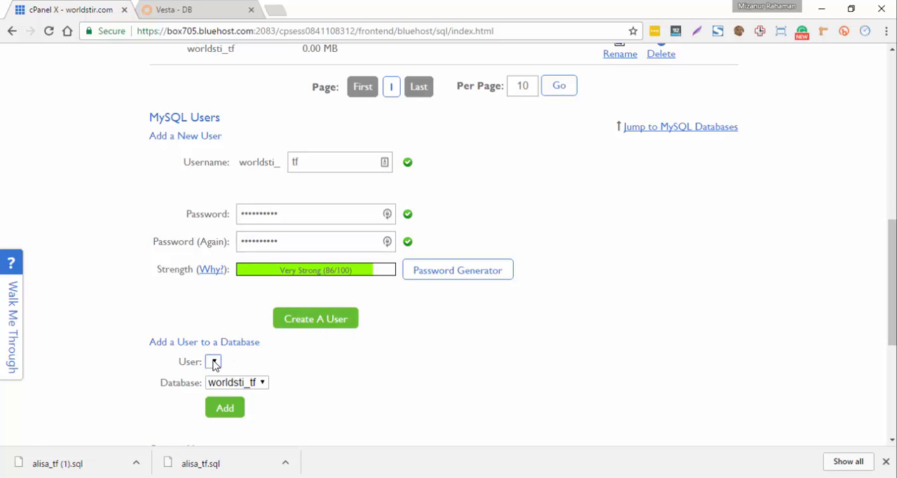
click(315, 318)
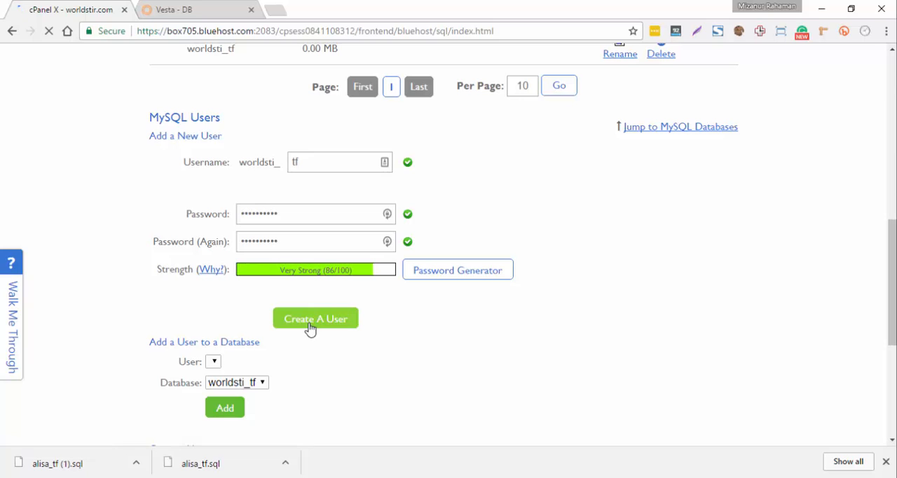
Create MySQL user worldsti_tf and return to the MySQL Databases page
click(314, 318)
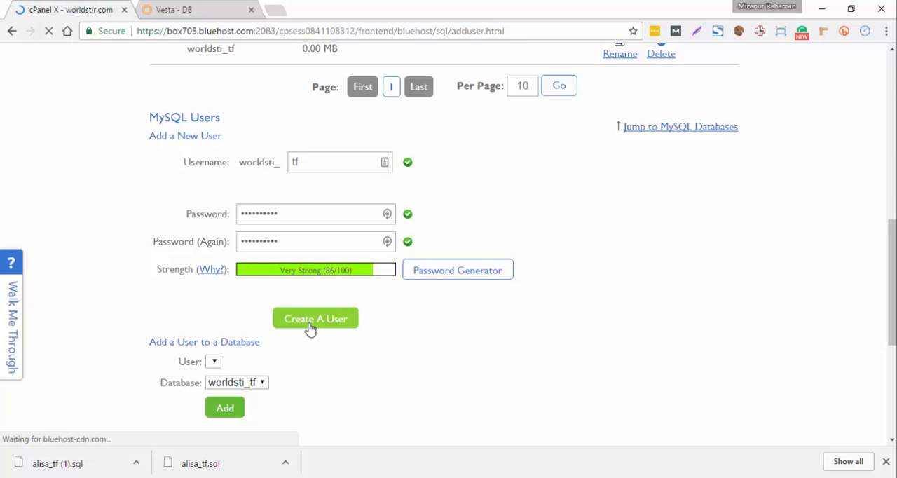
click(315, 319)
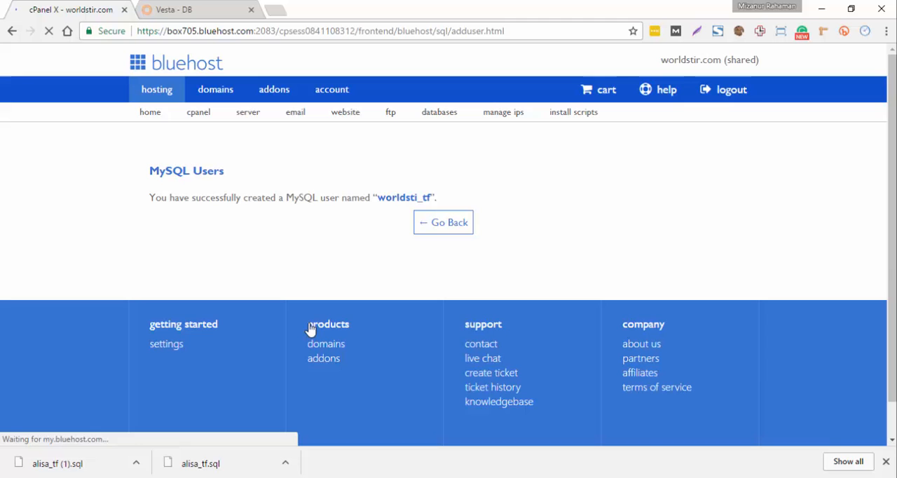
click(443, 222)
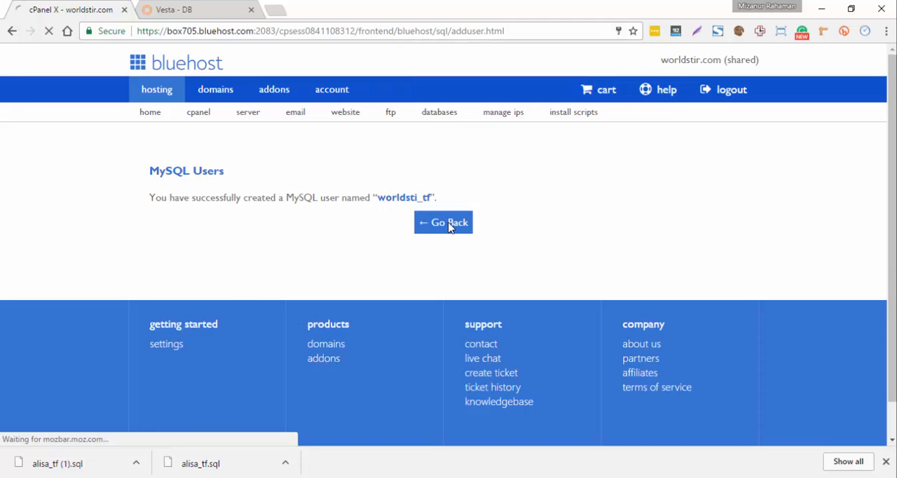
click(443, 223)
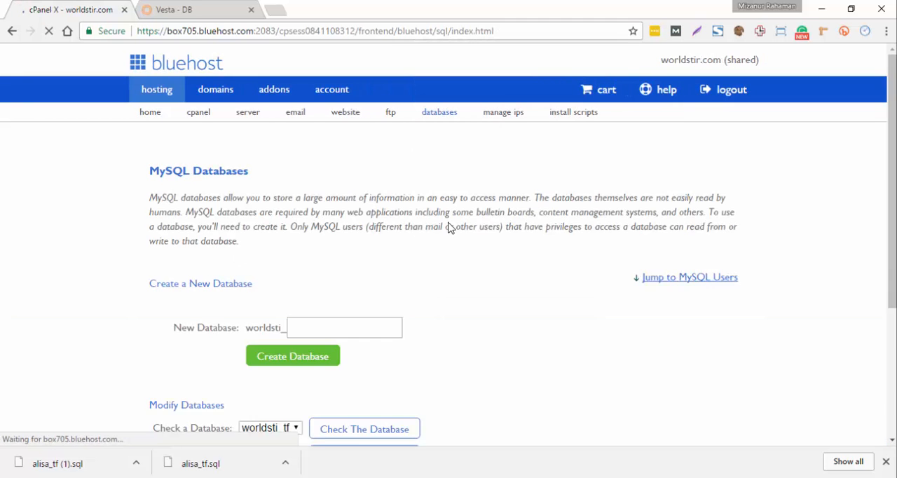
Add user worldsti_tf to database worldsti_tf
scroll(down, 3)
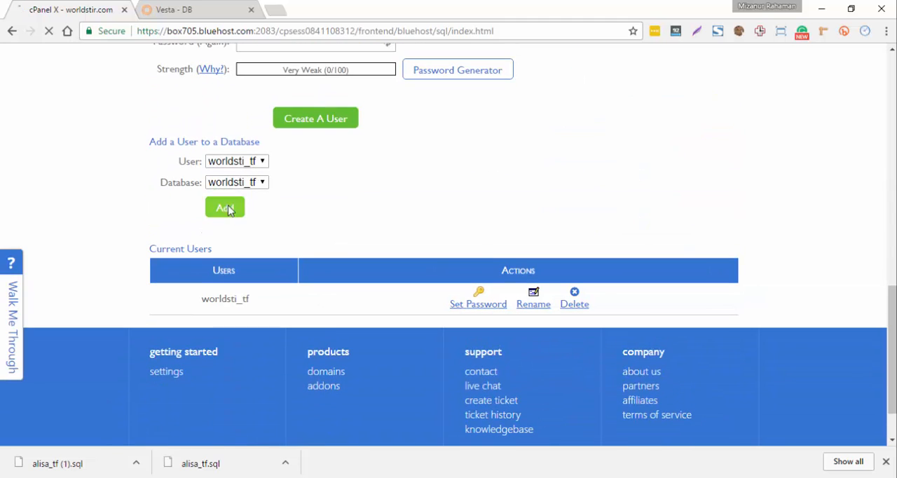
click(224, 207)
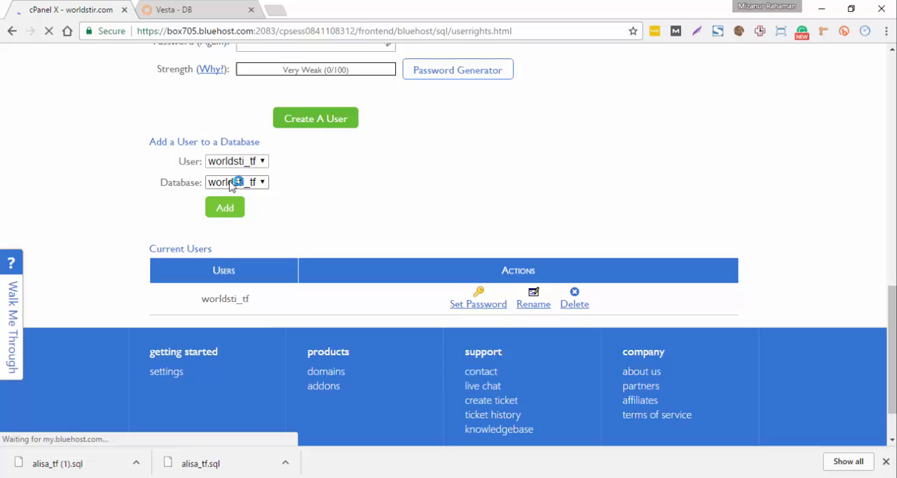
click(224, 207)
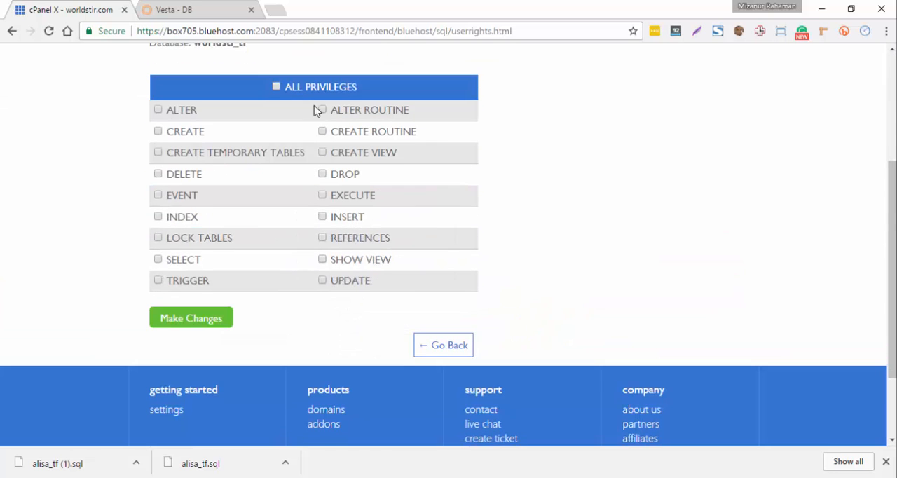
Tick ALL PRIVILEGES for worldsti_tf on worldsti_tf and apply with Make Changes
click(275, 86)
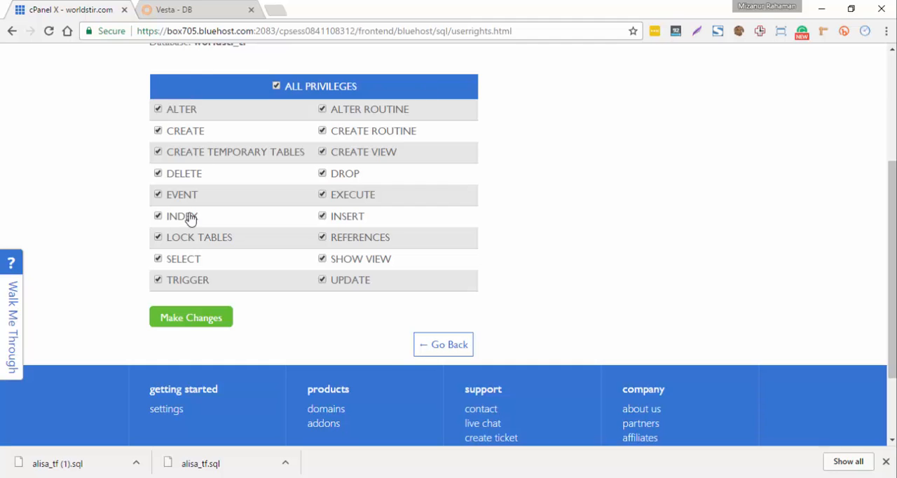
click(190, 317)
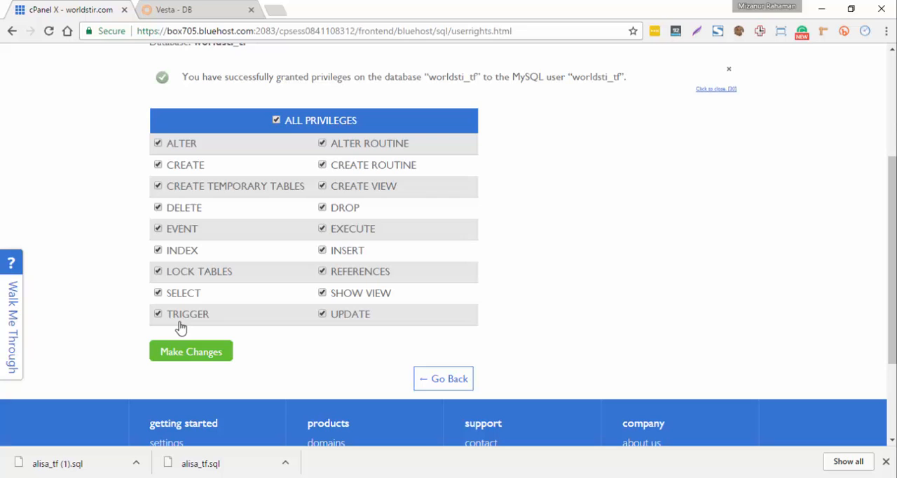
mouse_move(488, 225)
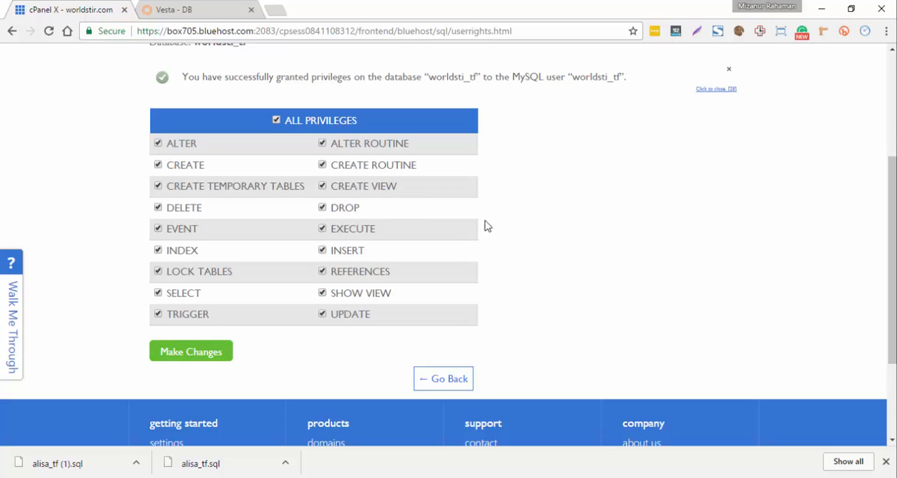
mouse_move(601, 225)
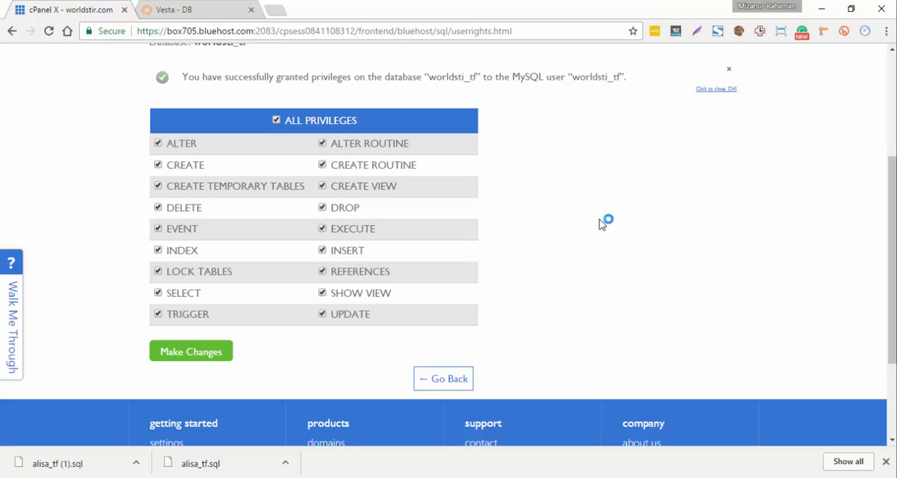
mouse_move(611, 282)
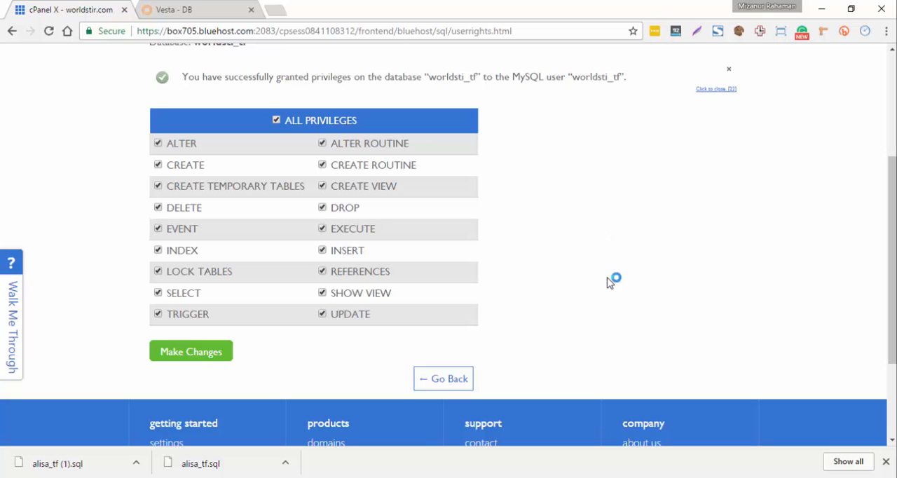